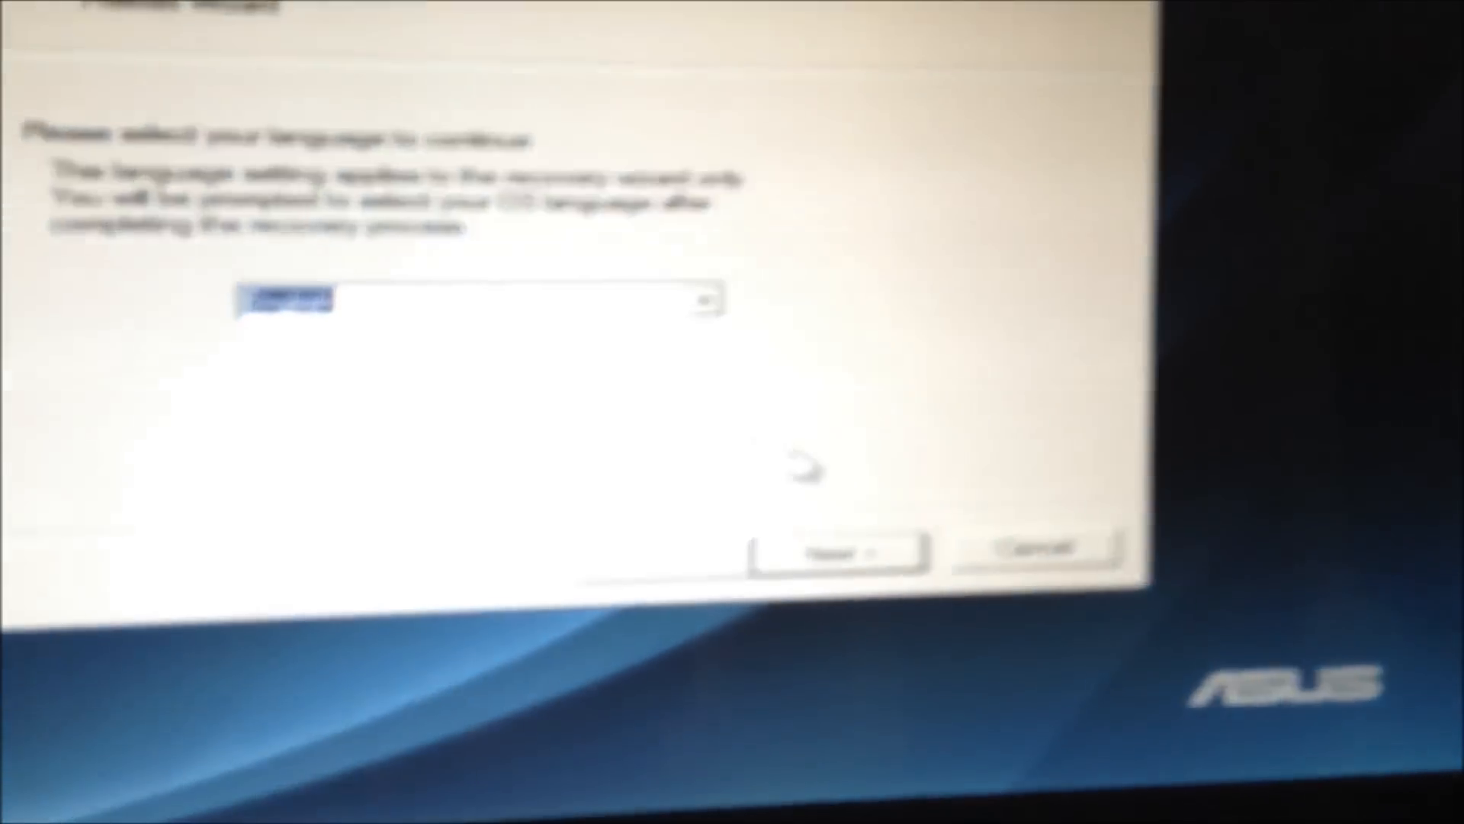
- Accept the preselected language and advance to the recovery warning and license notice
left_click(834, 550)
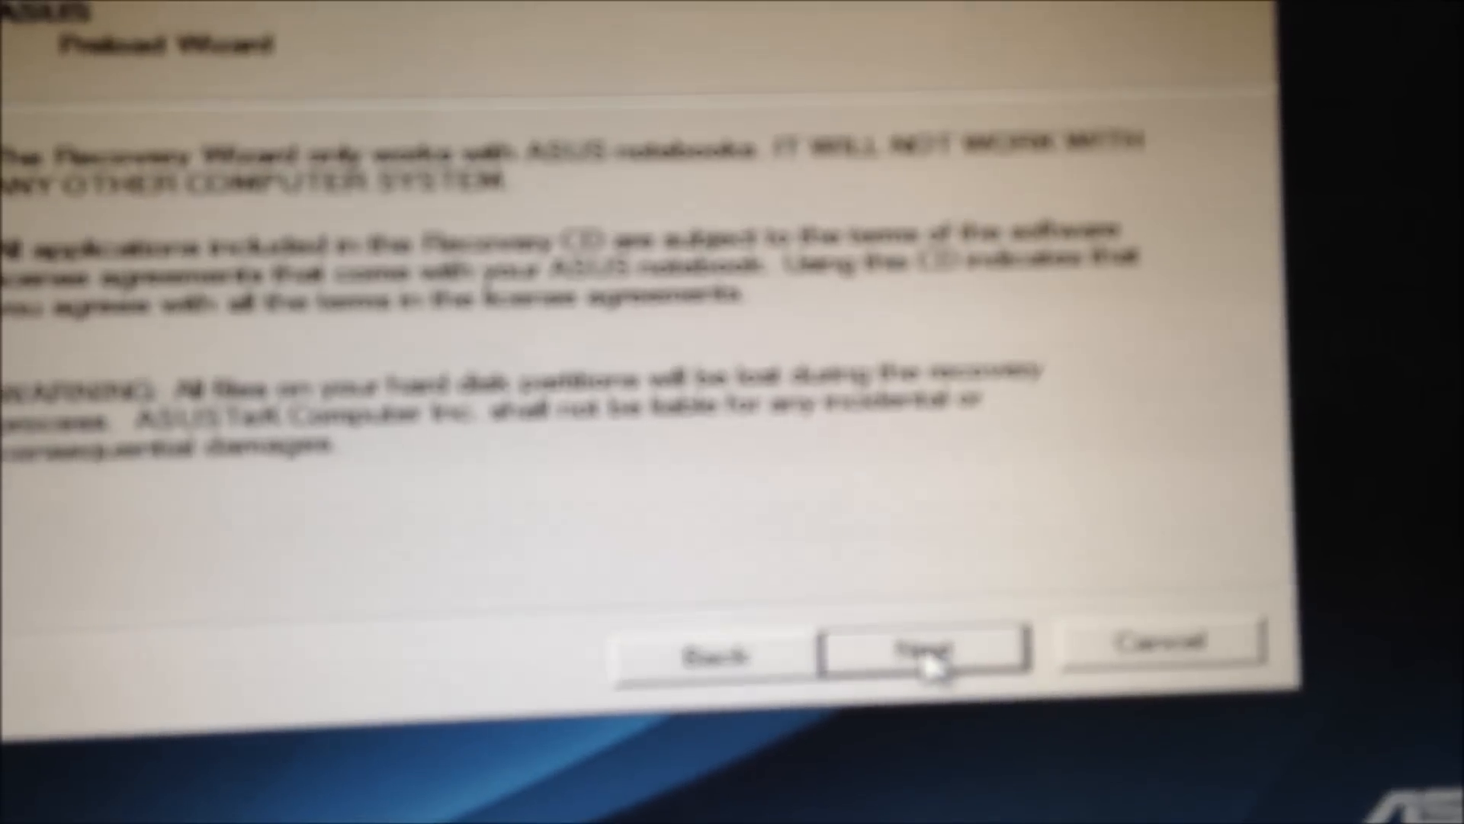